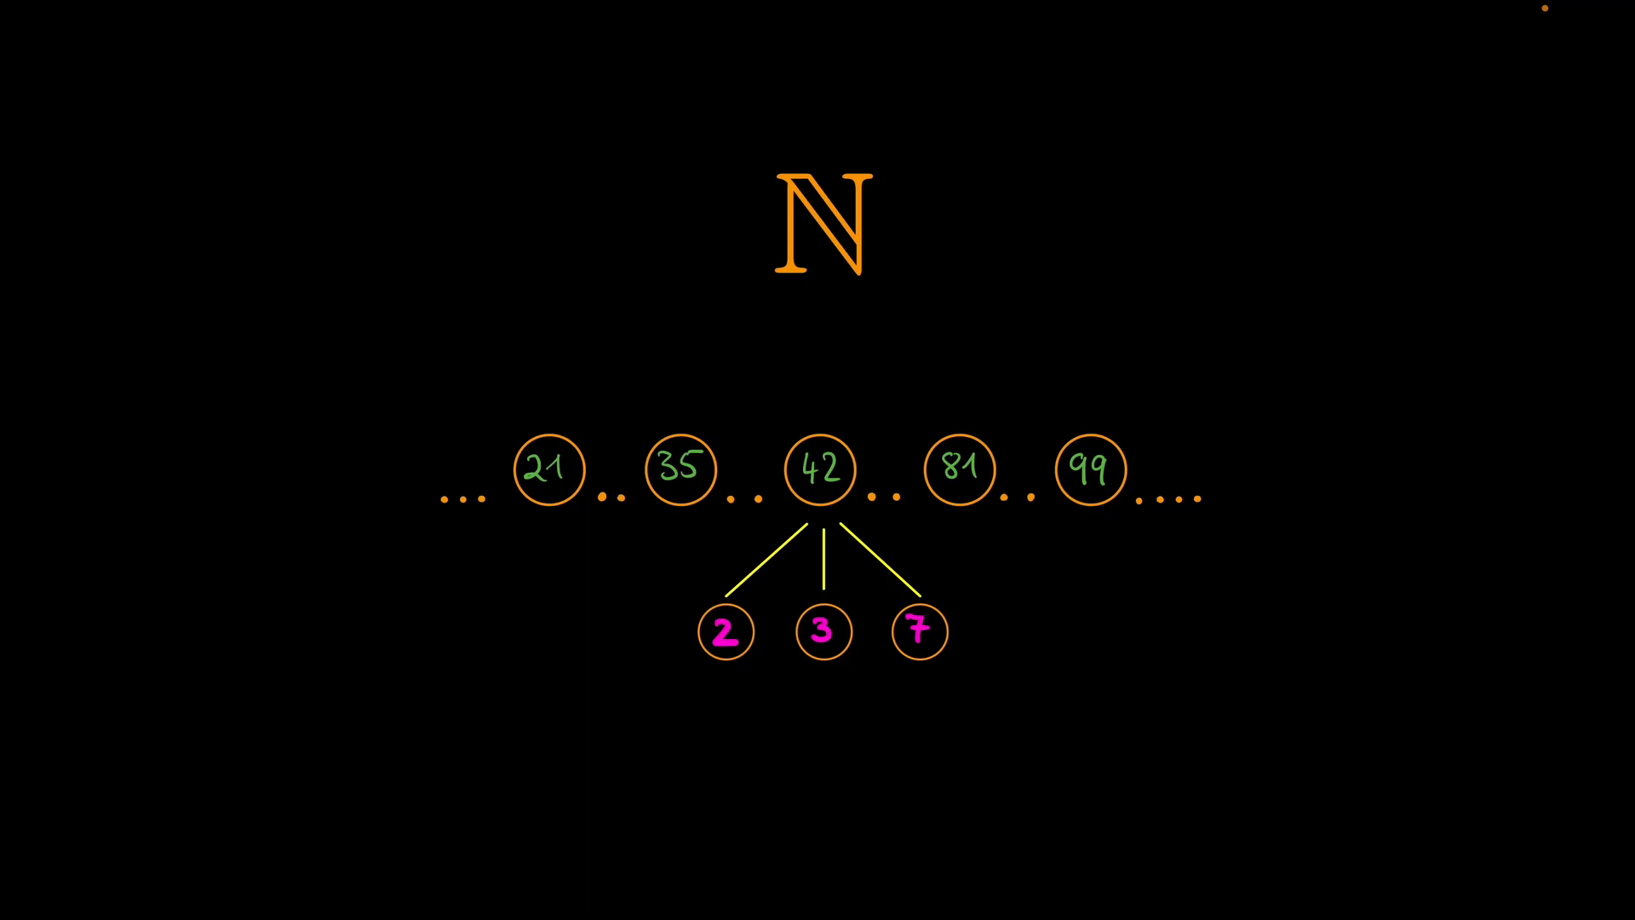
text(prime)
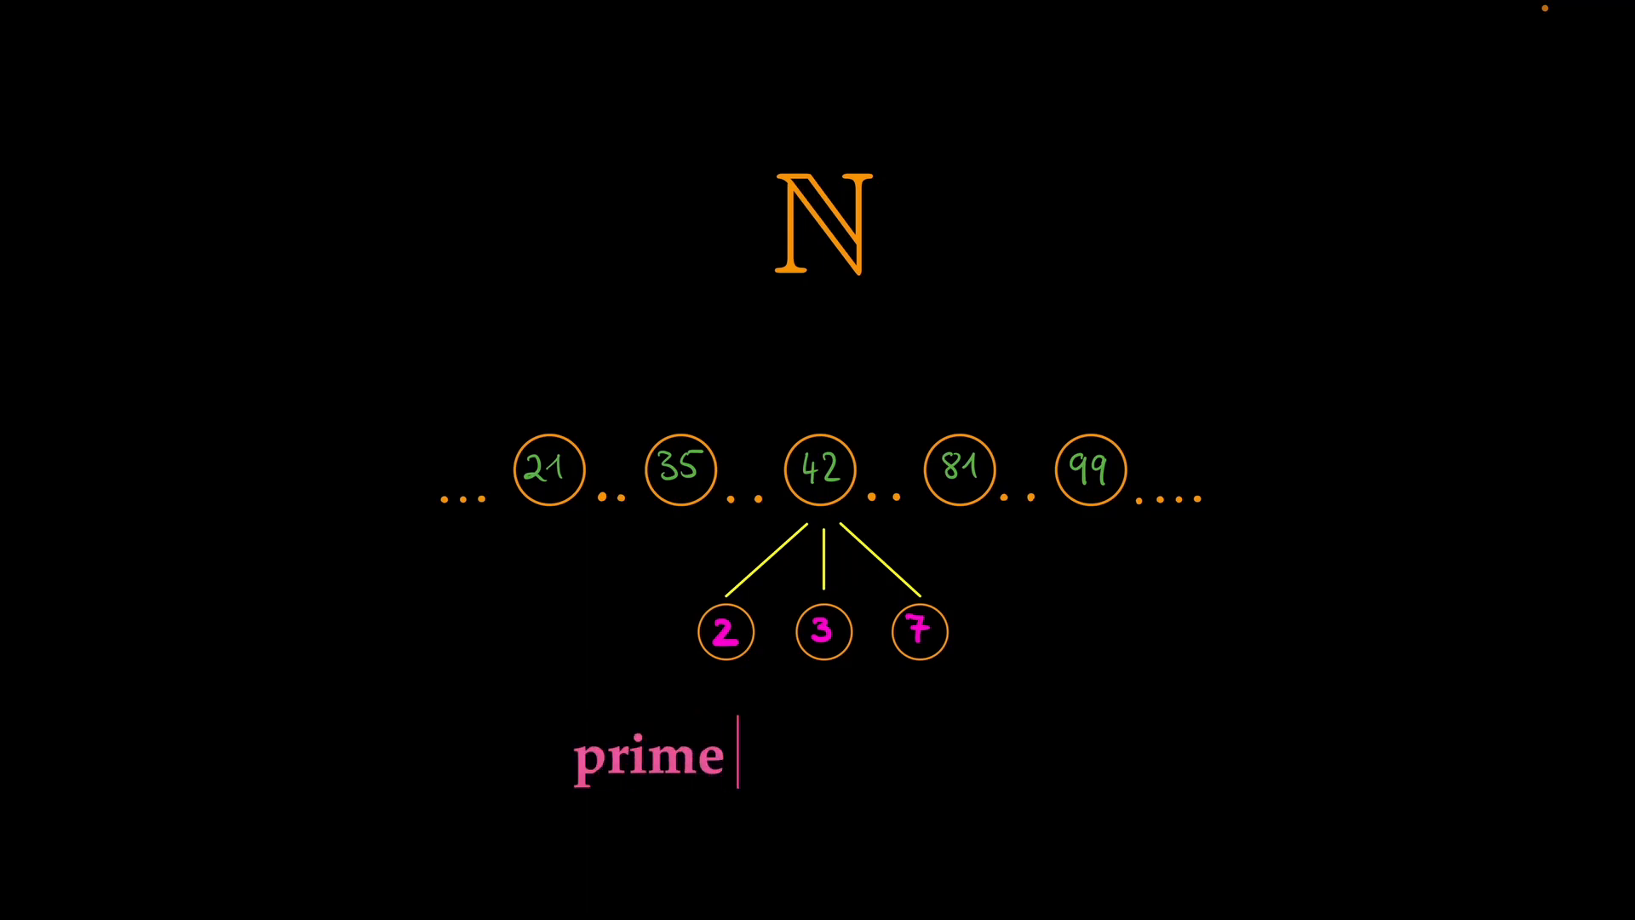
text(factorization)
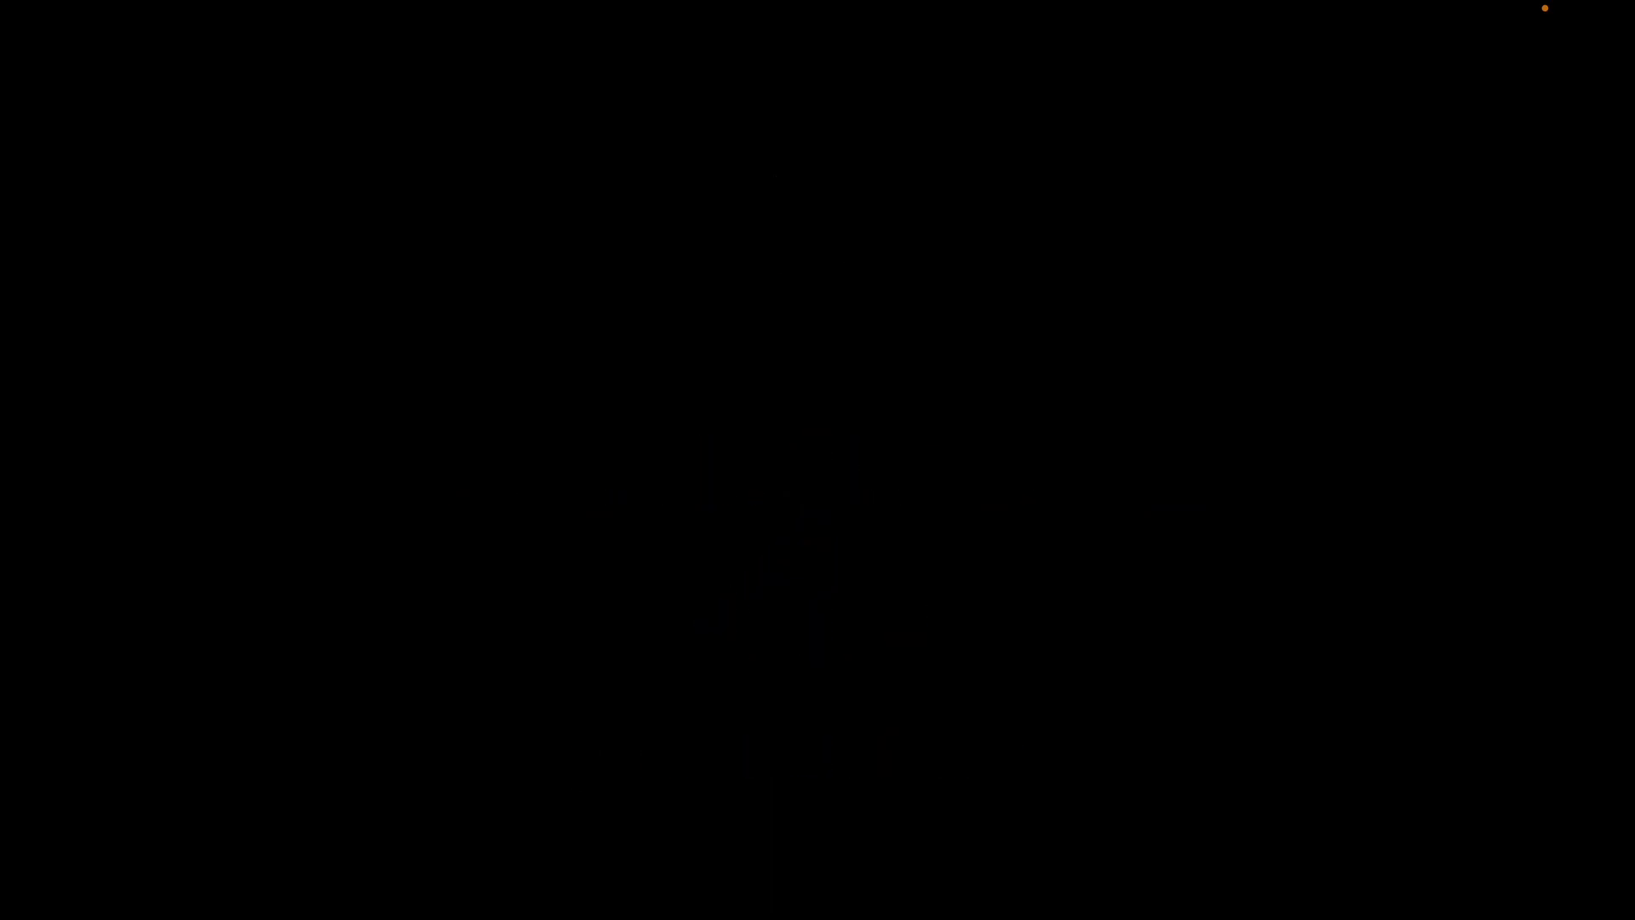
text(Does every numb)
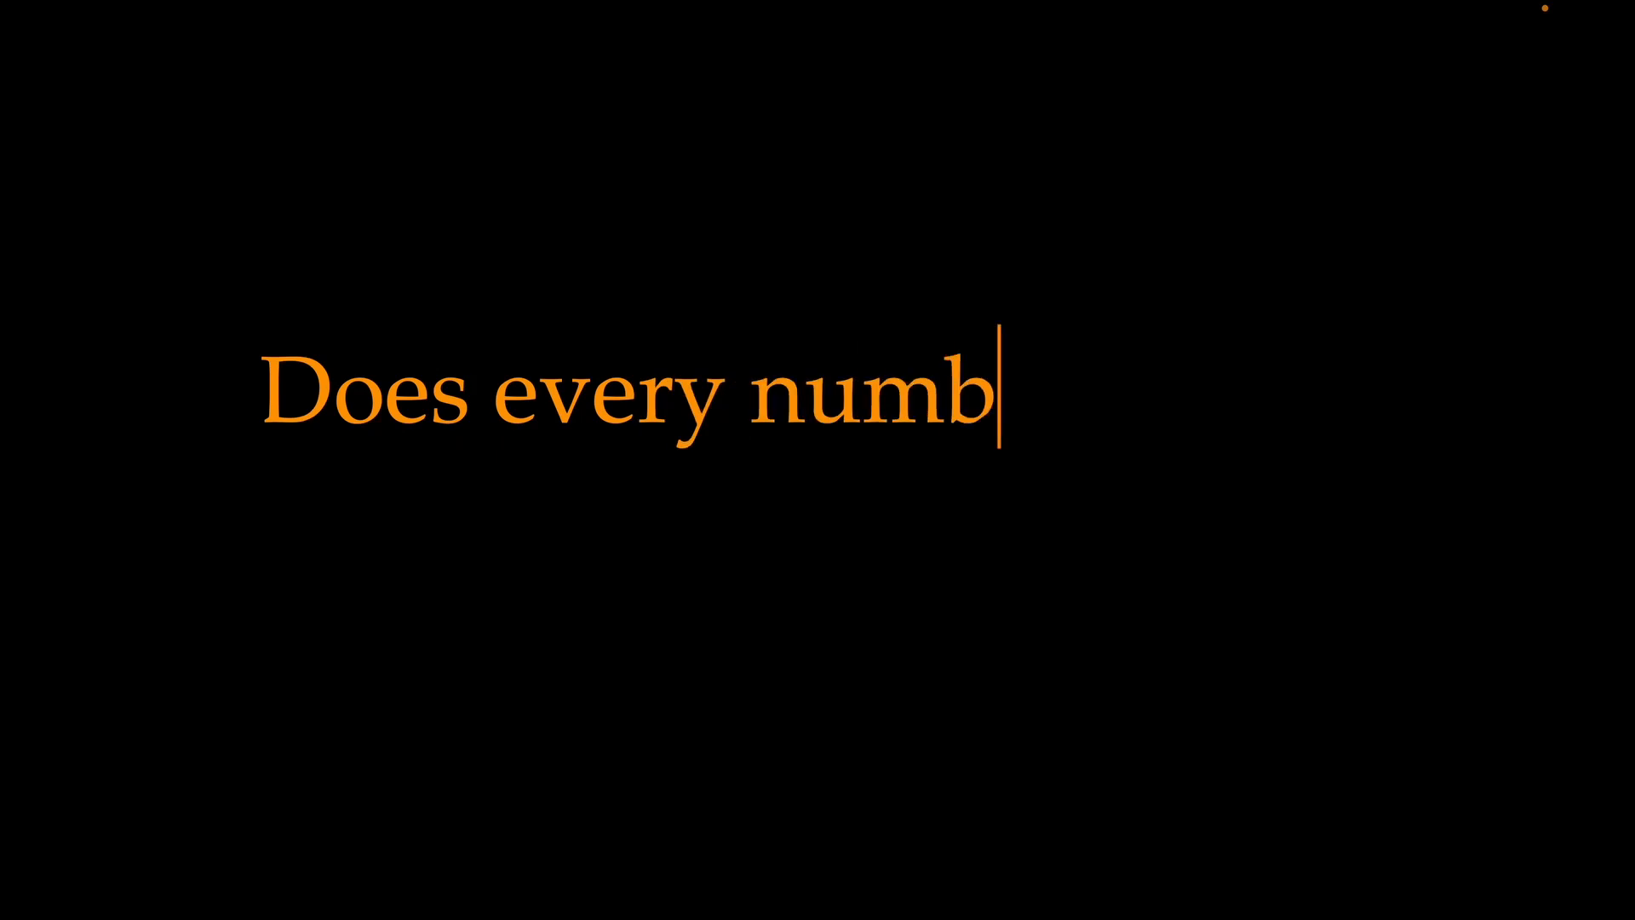
text(er have a prime facto)
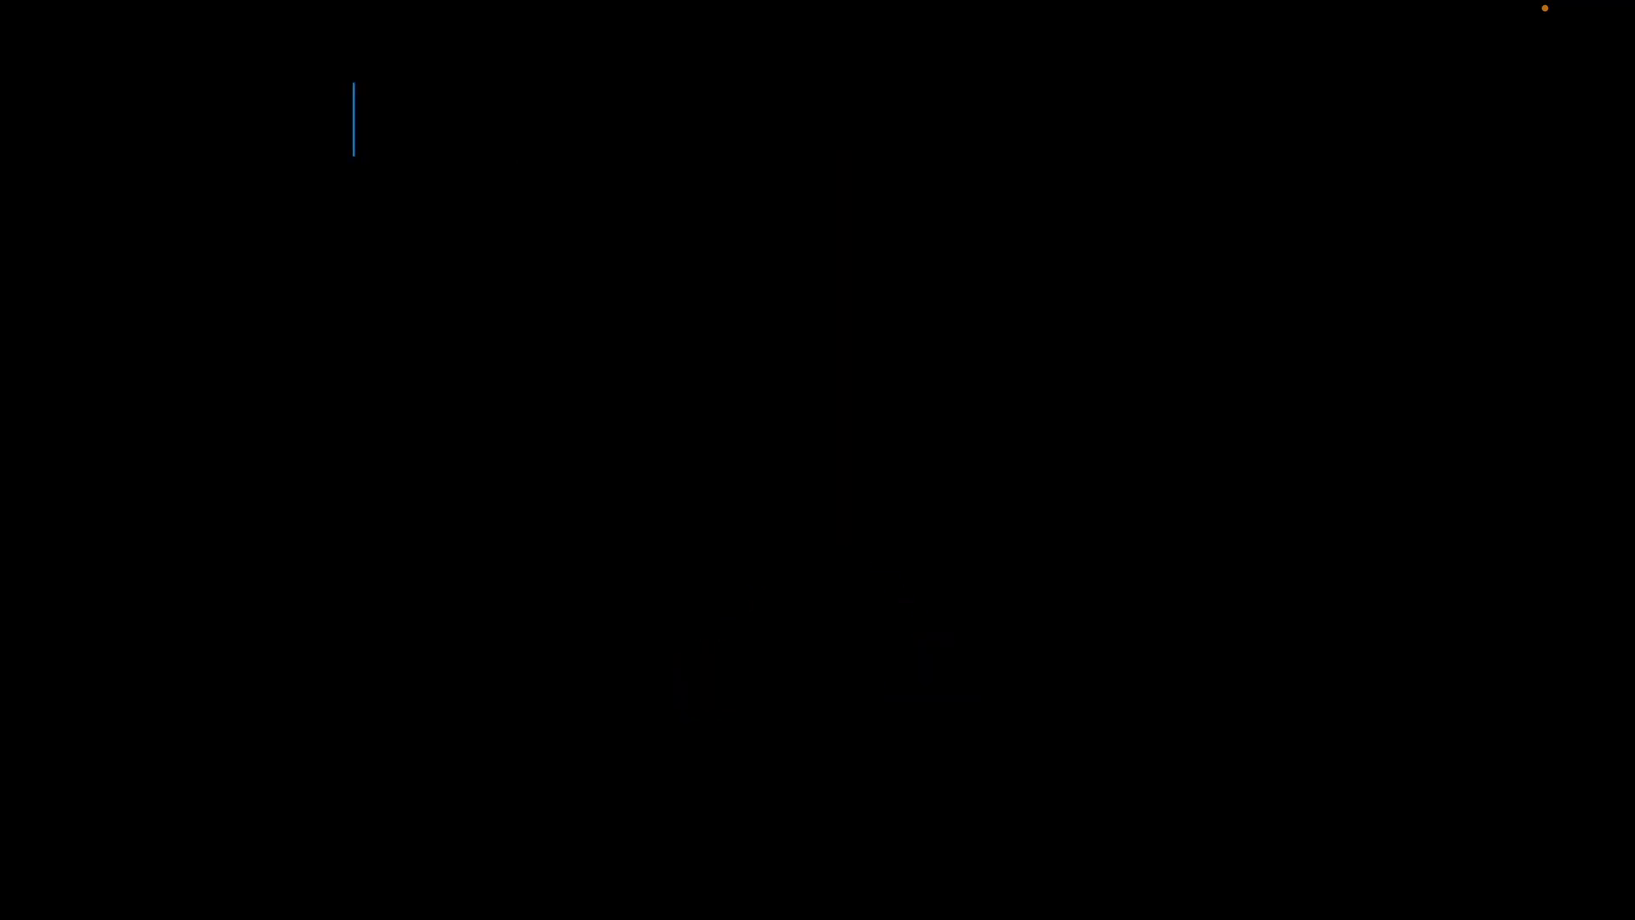
text(n must be a product of at lea)
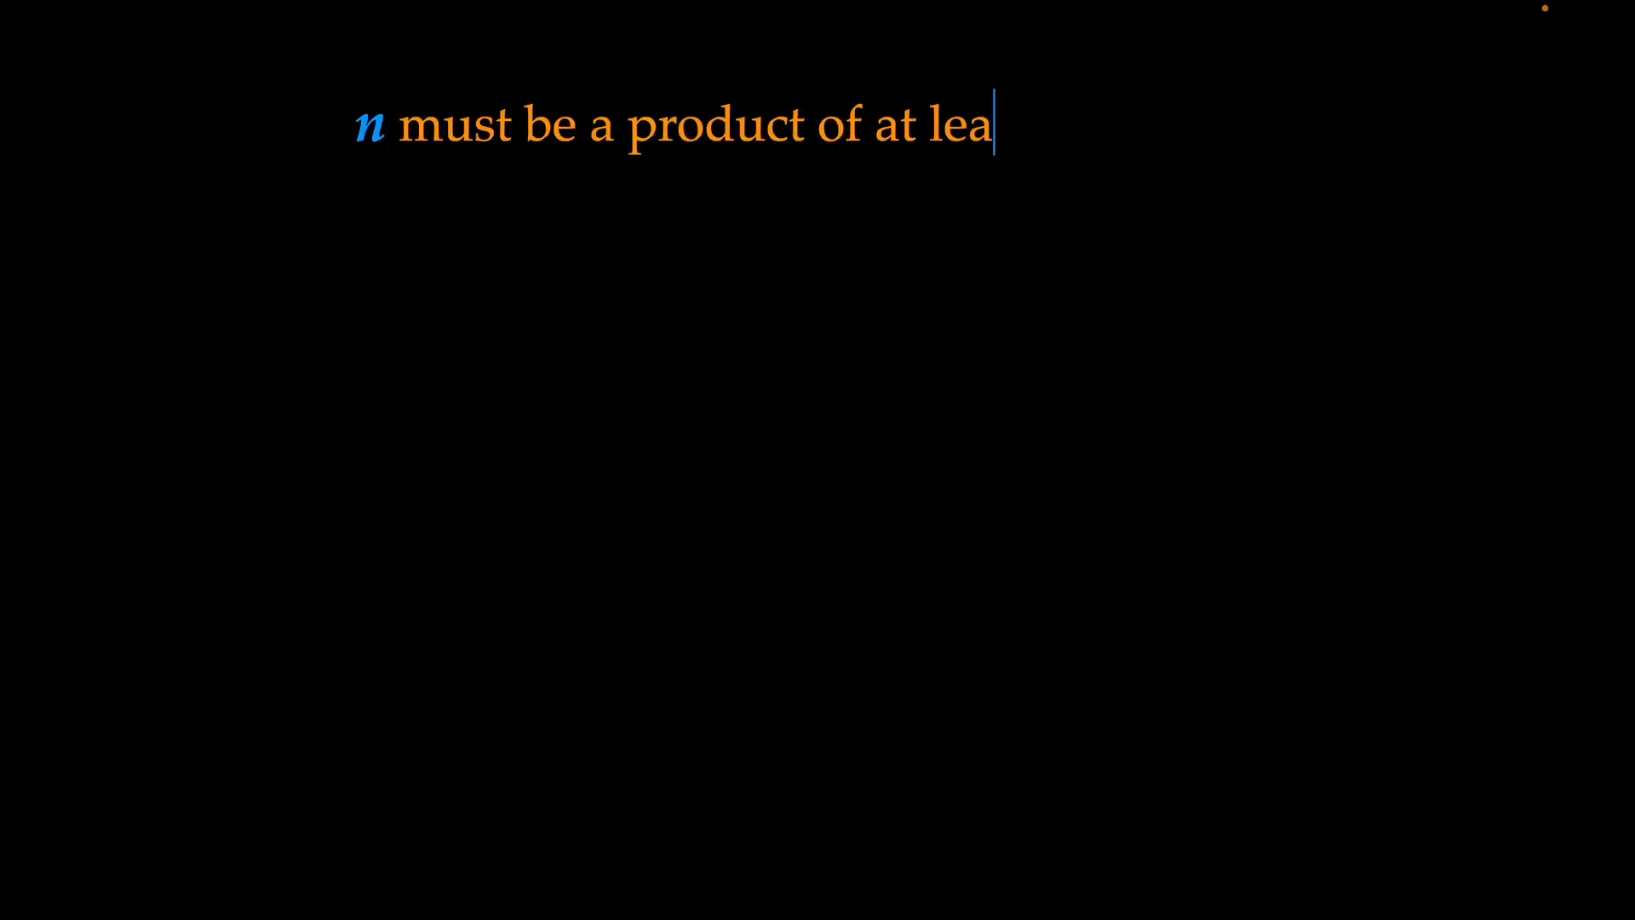
text(st 2 numbers)
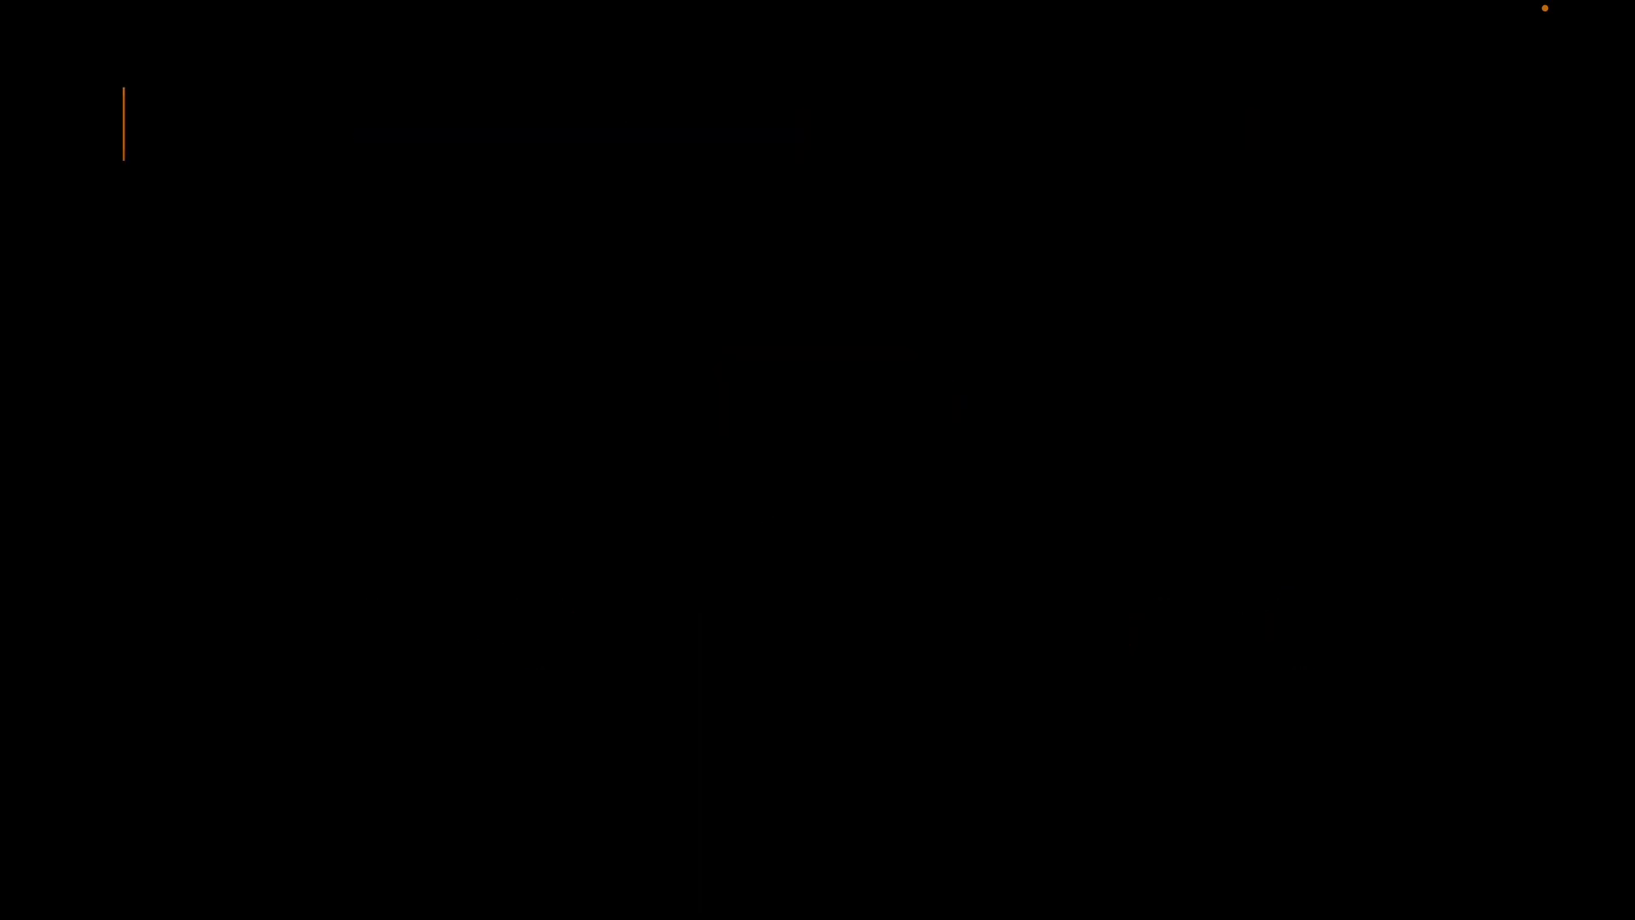
text(So a and b need to have a prime number fac)
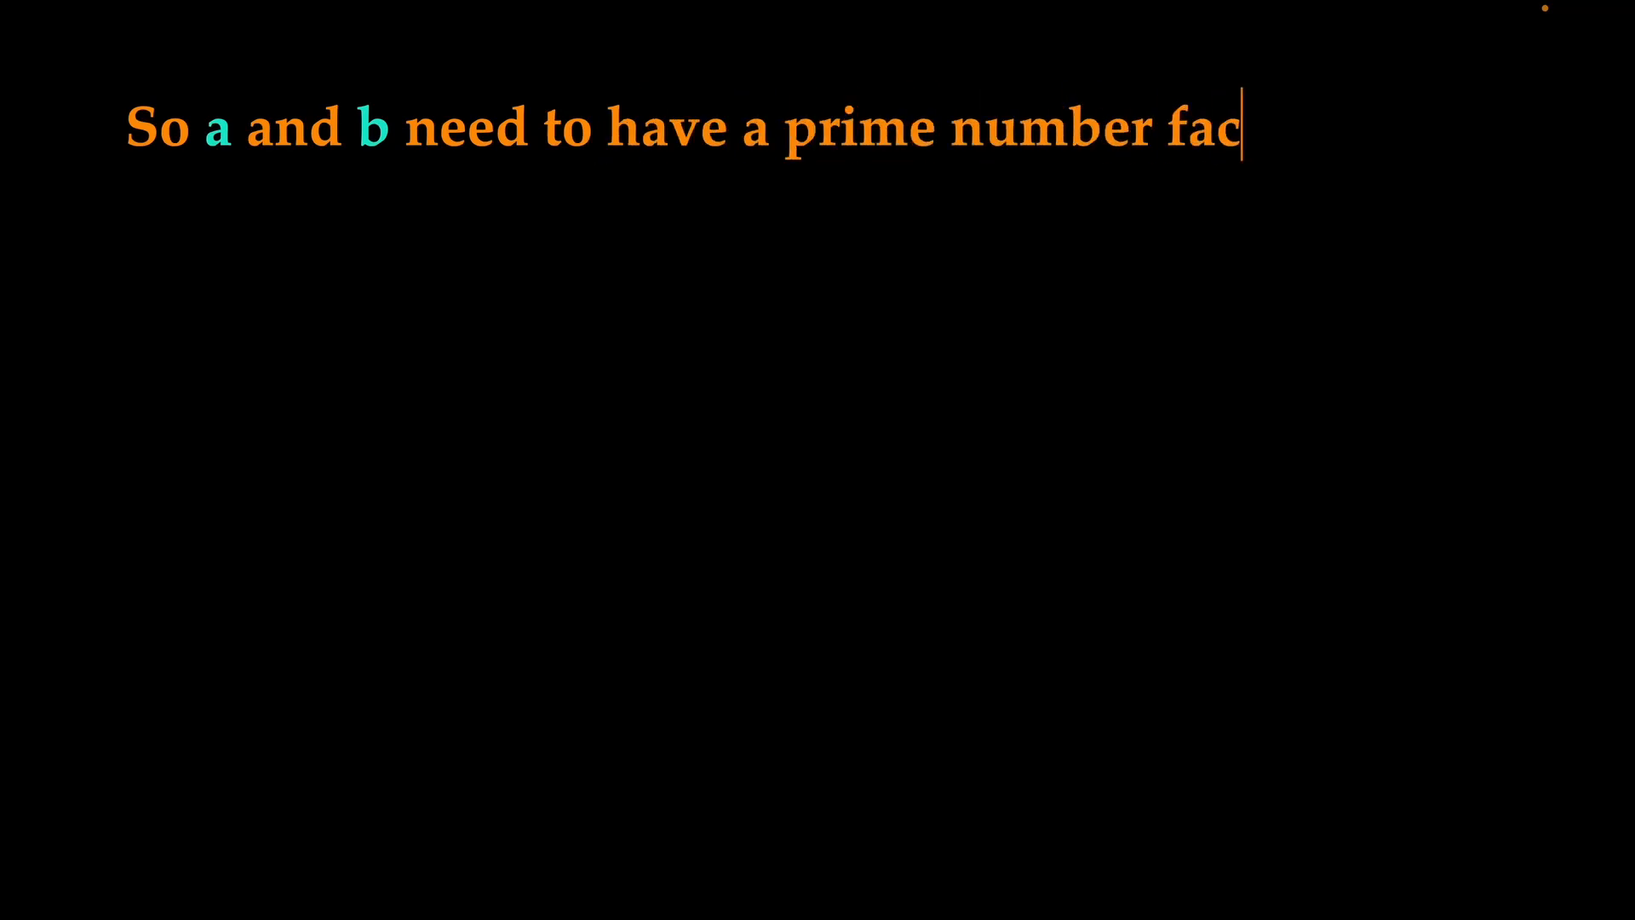
text(torization)
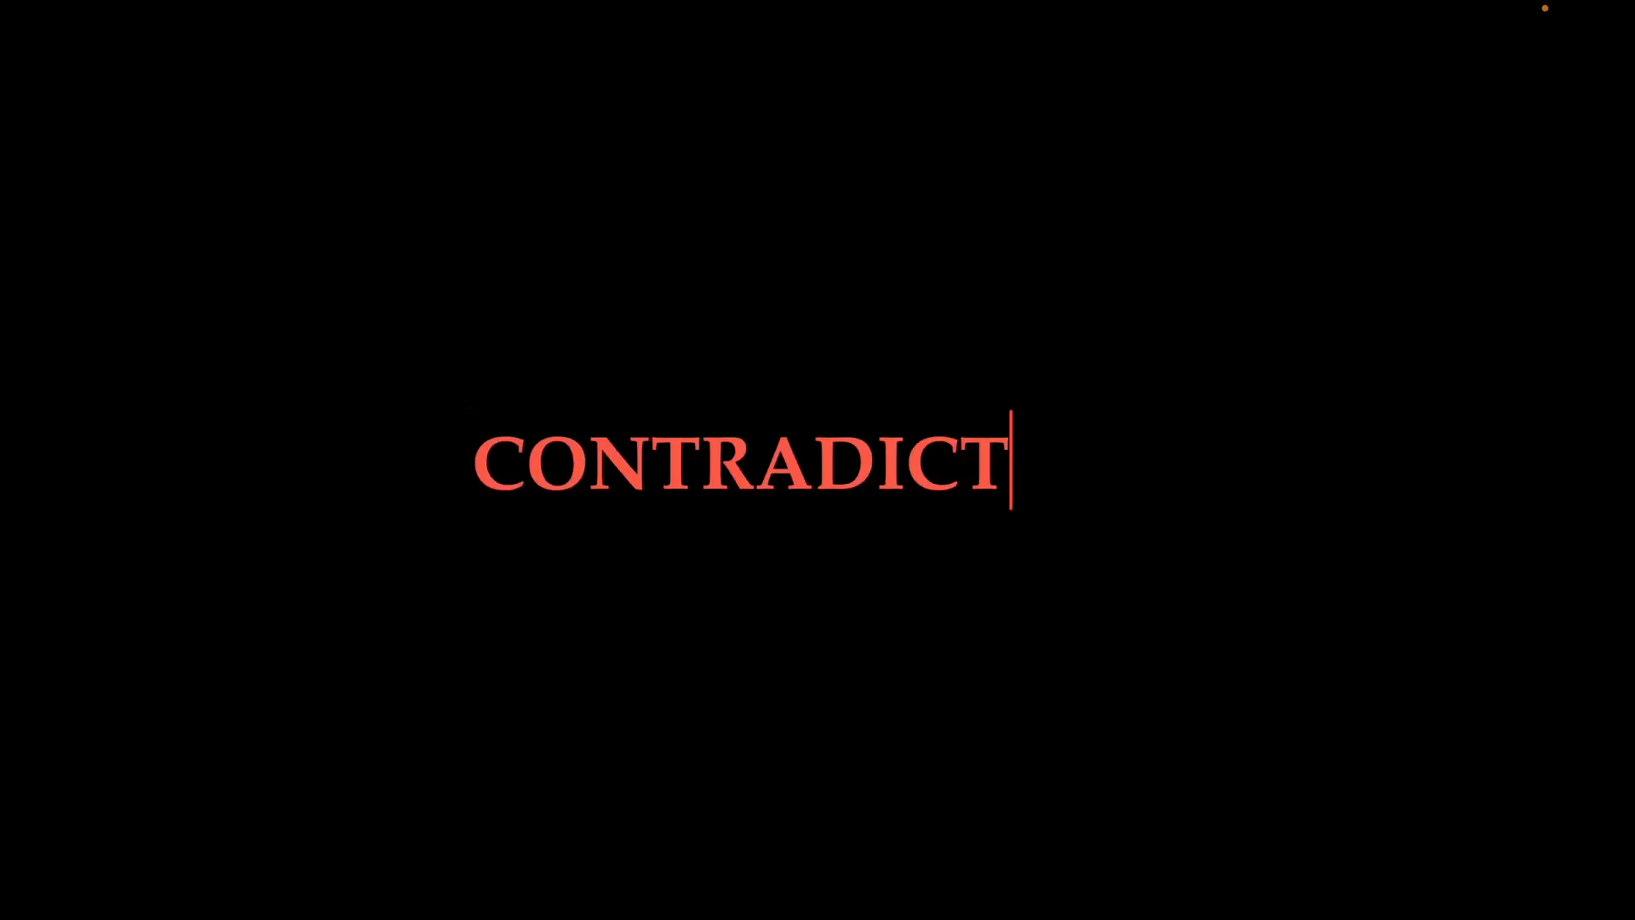
text(ION)
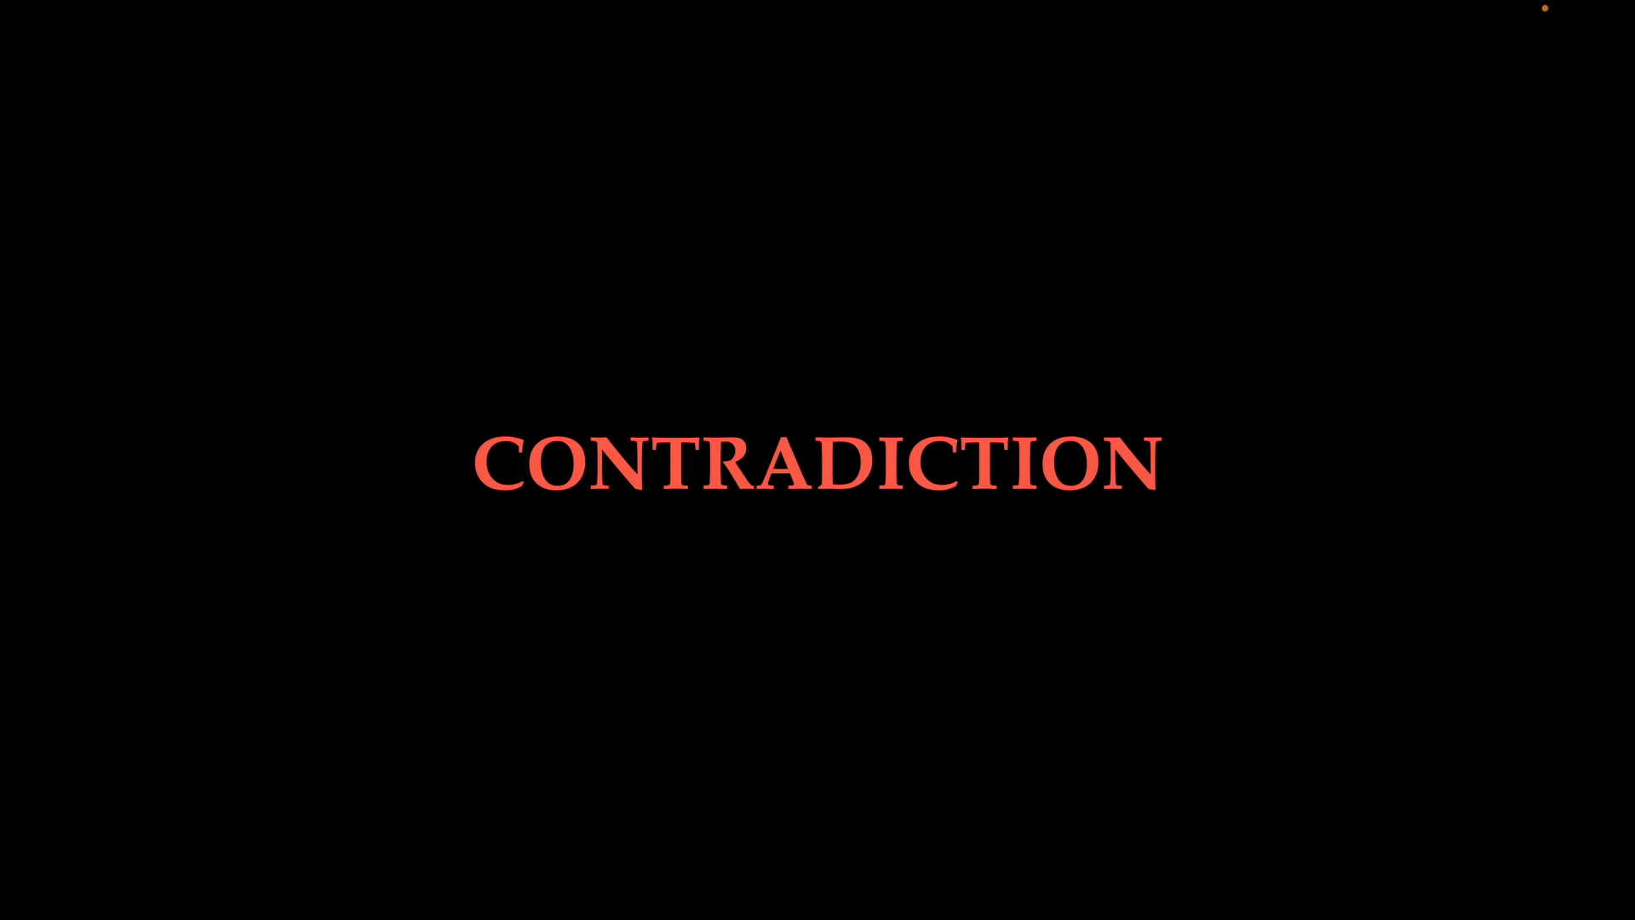